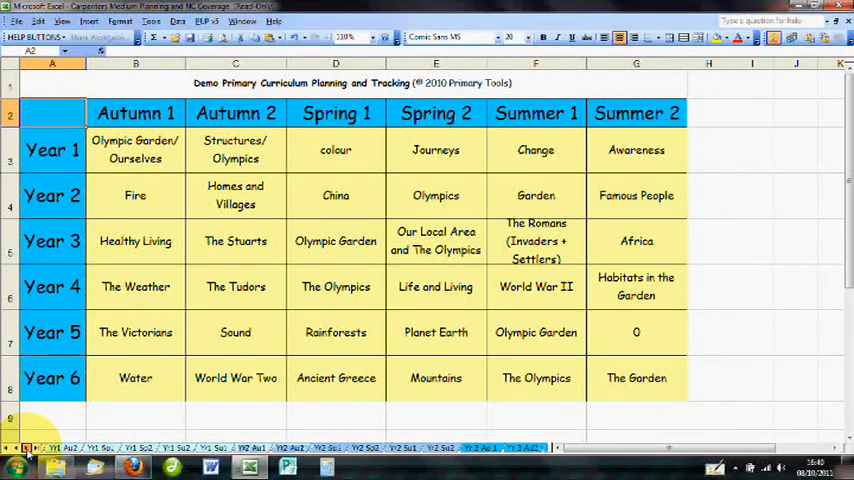
Return from the NC Mapper page to the Primary Tools welcome home page.
left_click(27, 449)
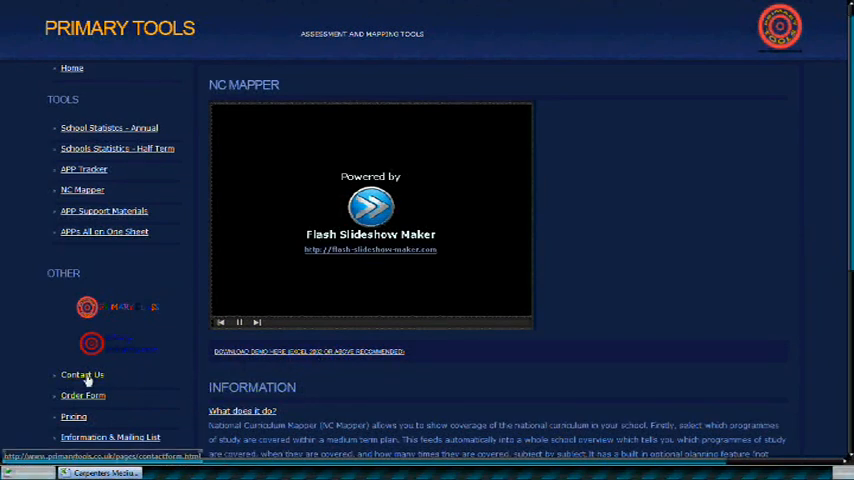
mouse_move(72, 69)
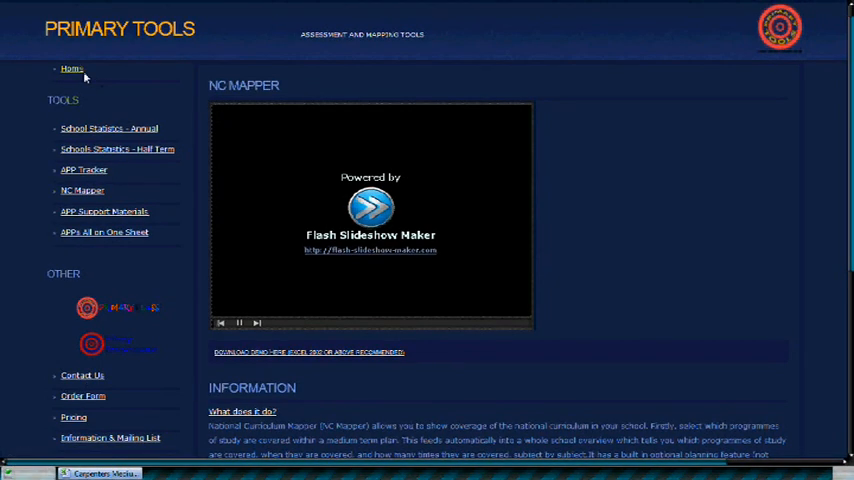
left_click(71, 69)
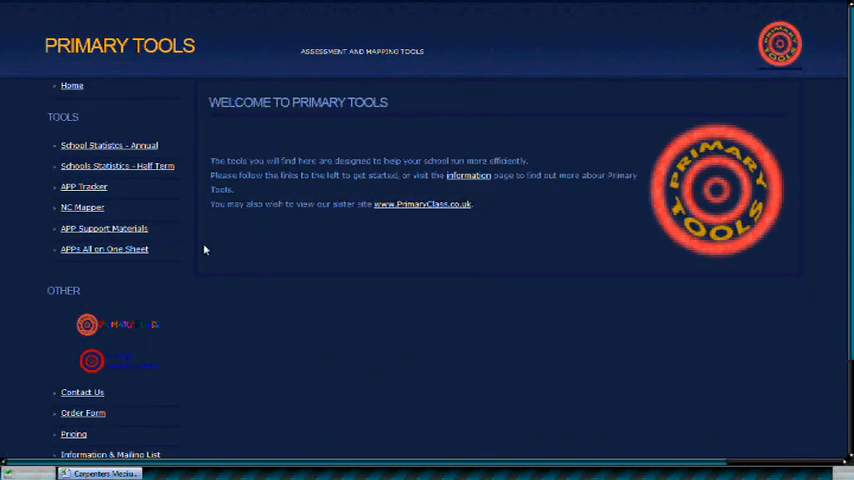